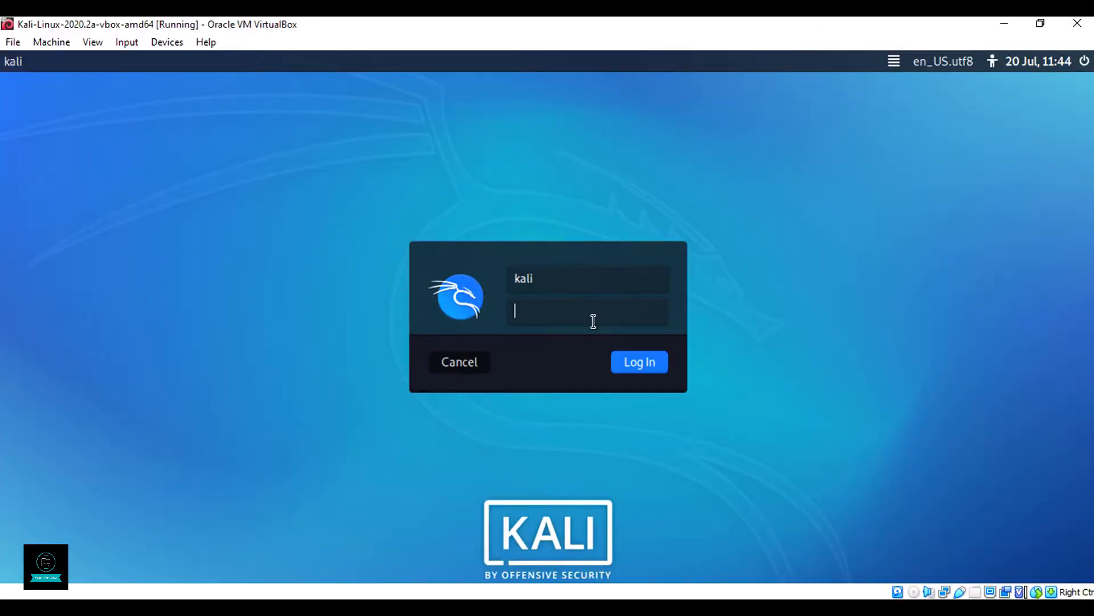
Log in at the Kali login screen and open a Terminal Emulator from the taskbar
{"action": "left_click", "coordinate": [637, 361]}
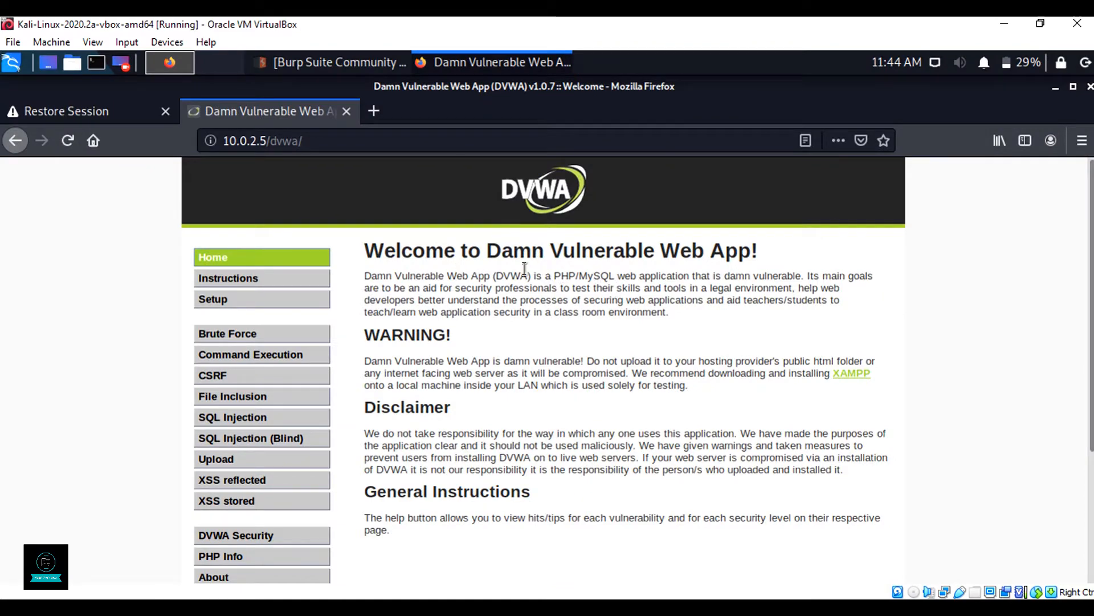
{"action": "mouse_move", "coordinate": [509, 532]}
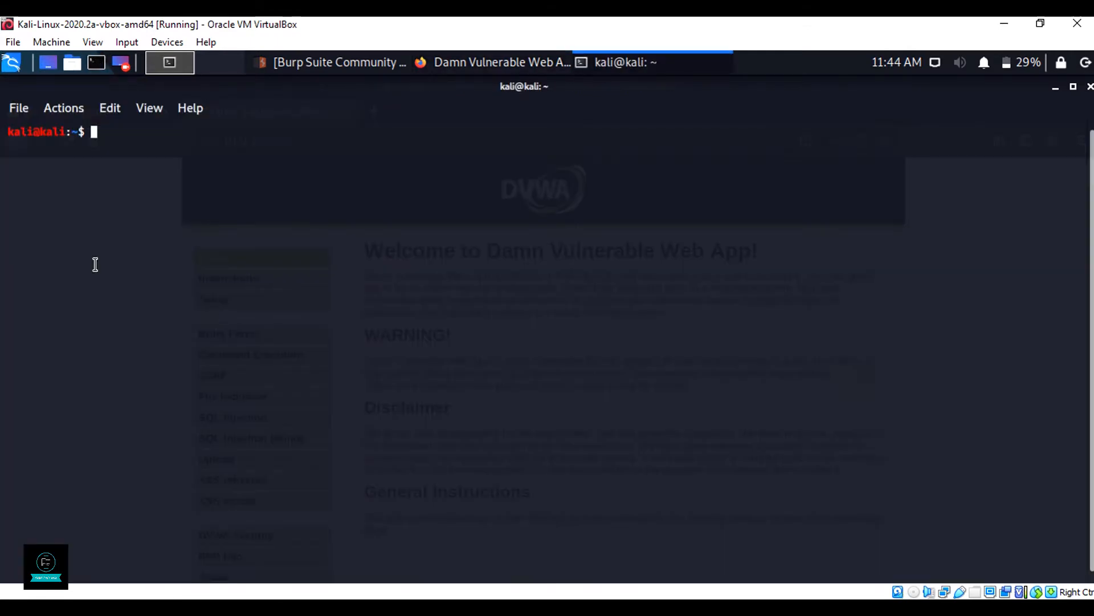
{"action": "mouse_move", "coordinate": [134, 157]}
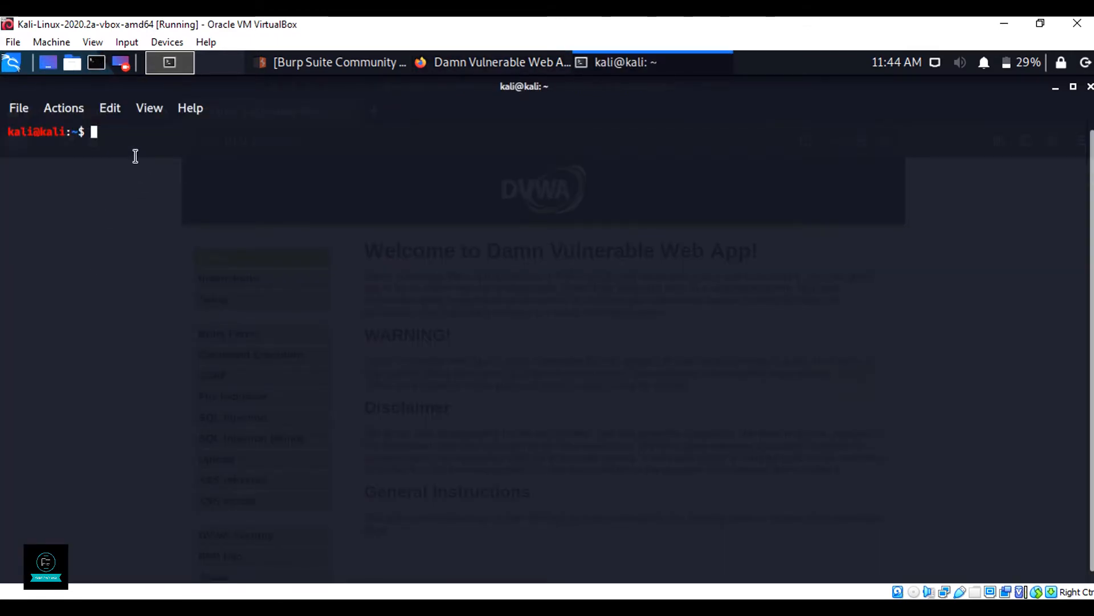
Run sqlmap with no arguments, showing its banner, usage line and missing-option error, then begin a new sqlmap command
{"action": "type", "text": "sqlmap"}
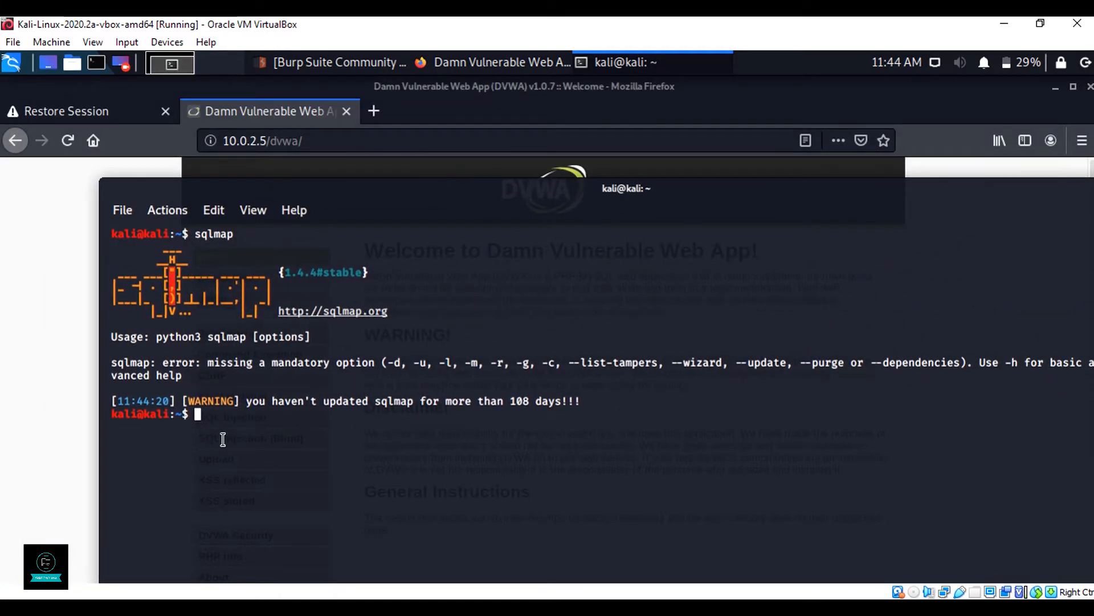
{"action": "type", "text": "sql"}
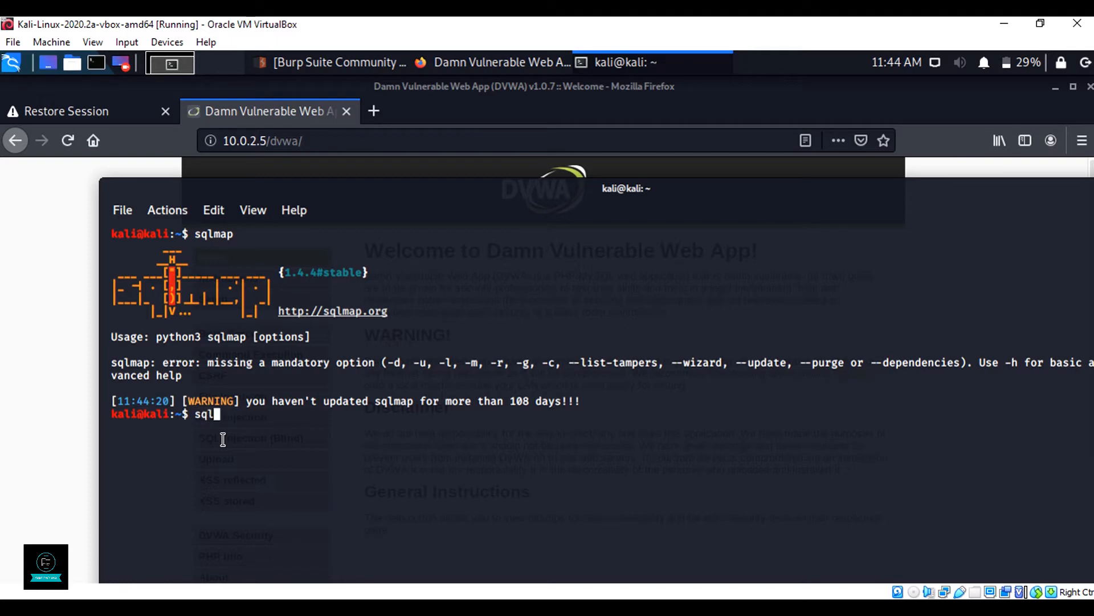
{"action": "type", "text": "map"}
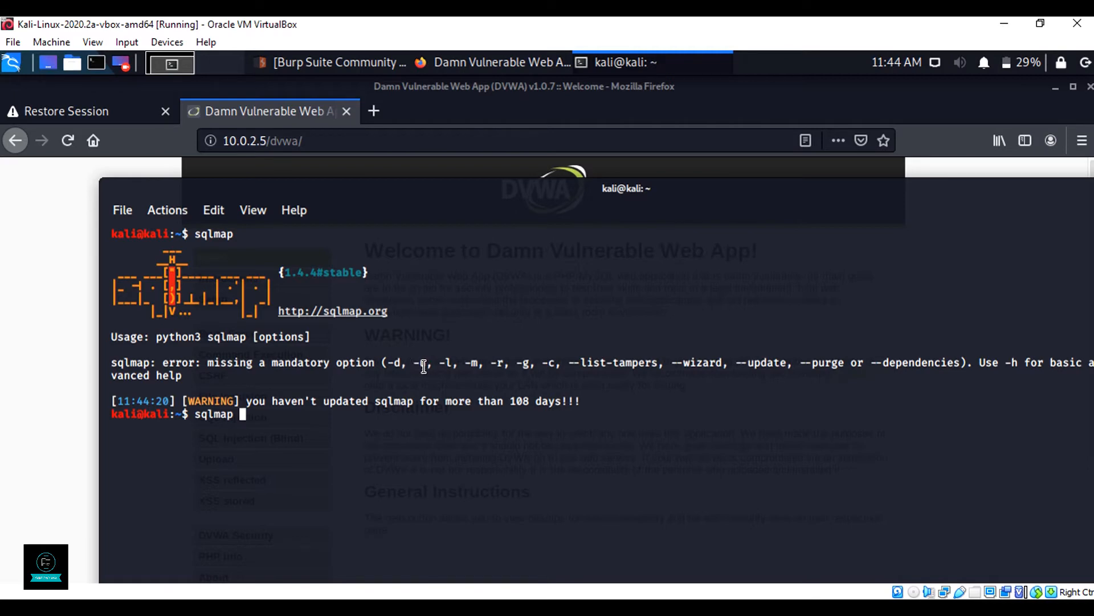
{"action": "mouse_move", "coordinate": [689, 359]}
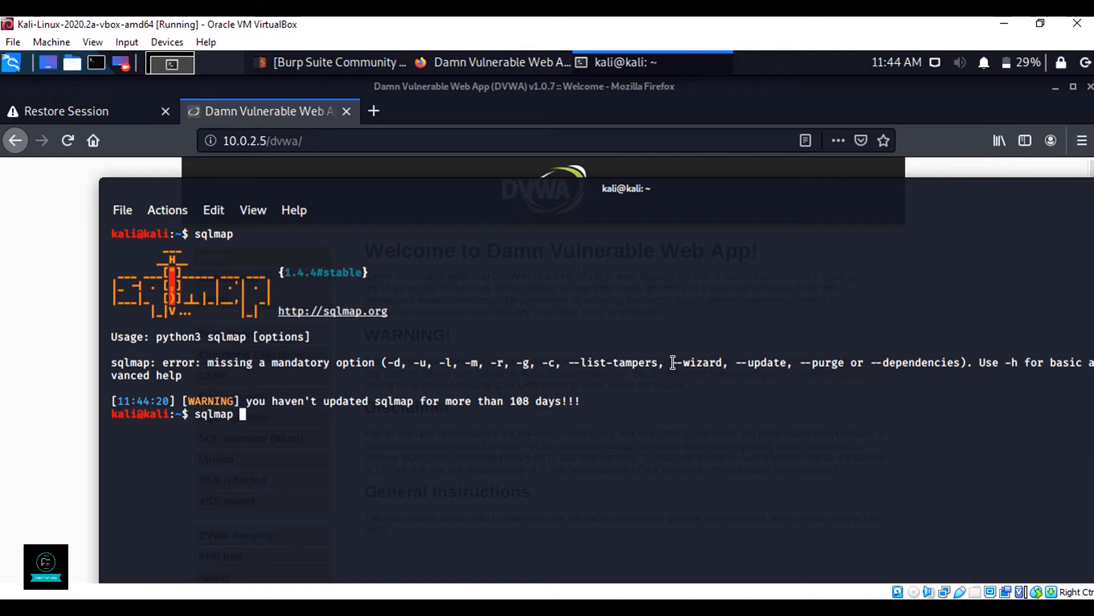
{"action": "mouse_move", "coordinate": [654, 369]}
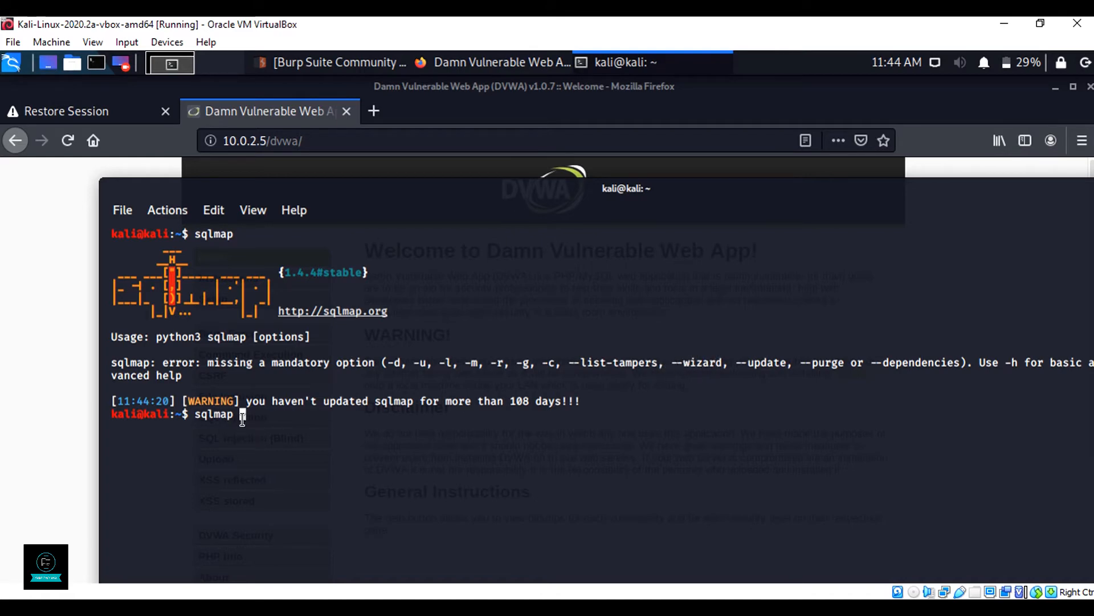
Run sqlmap -u 10.0.2.5/dvwa/ until it warns of missing GET parameters and asks about URI injection
{"action": "type", "text": "-"}
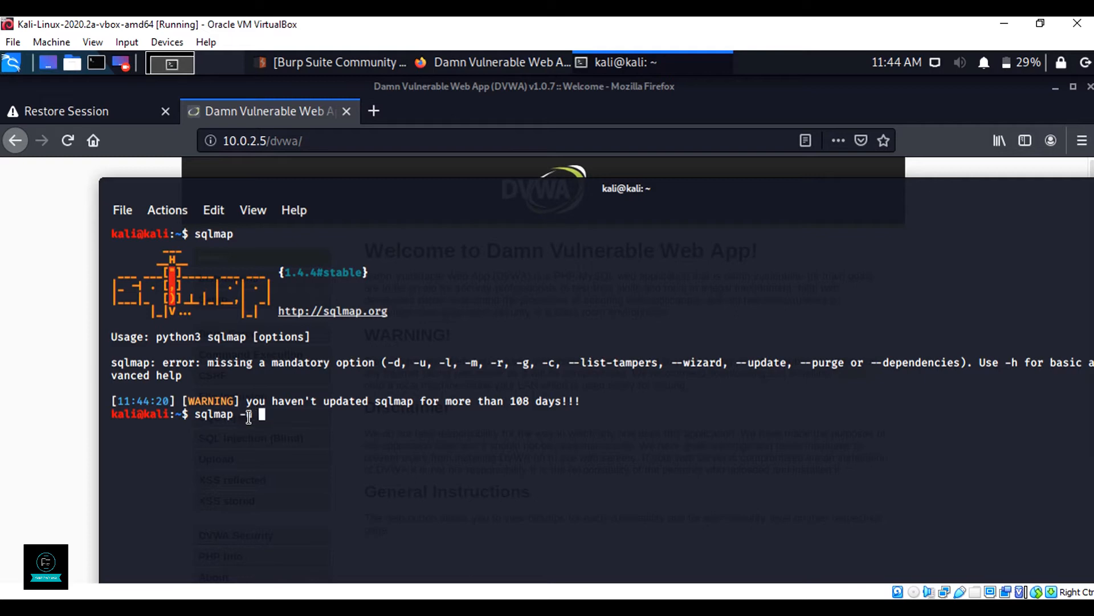
{"action": "type", "text": "10.0.2.5"}
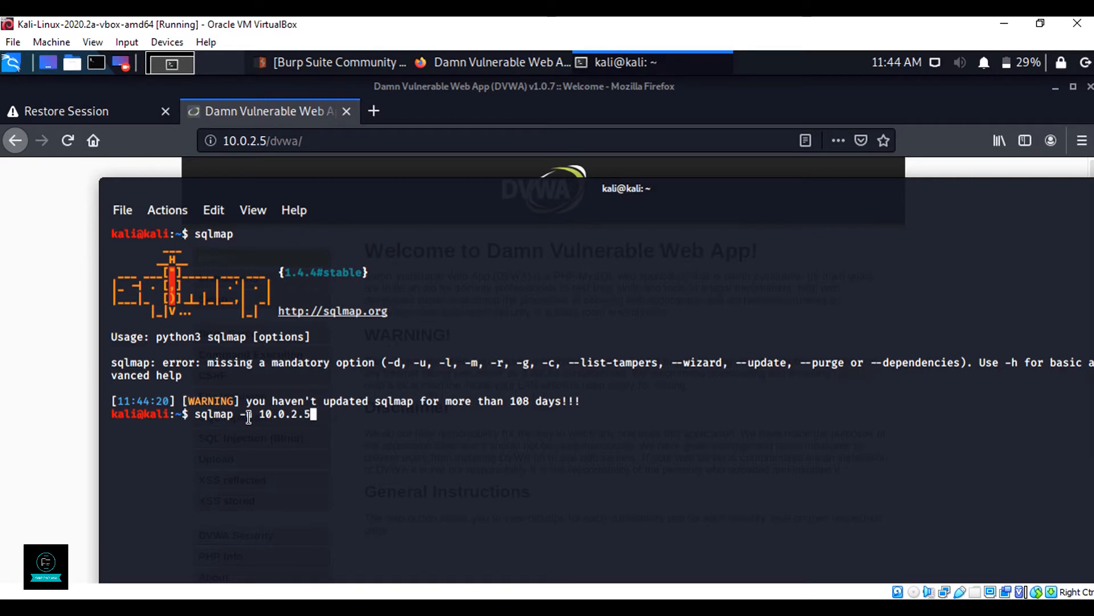
{"action": "type", "text": "/"}
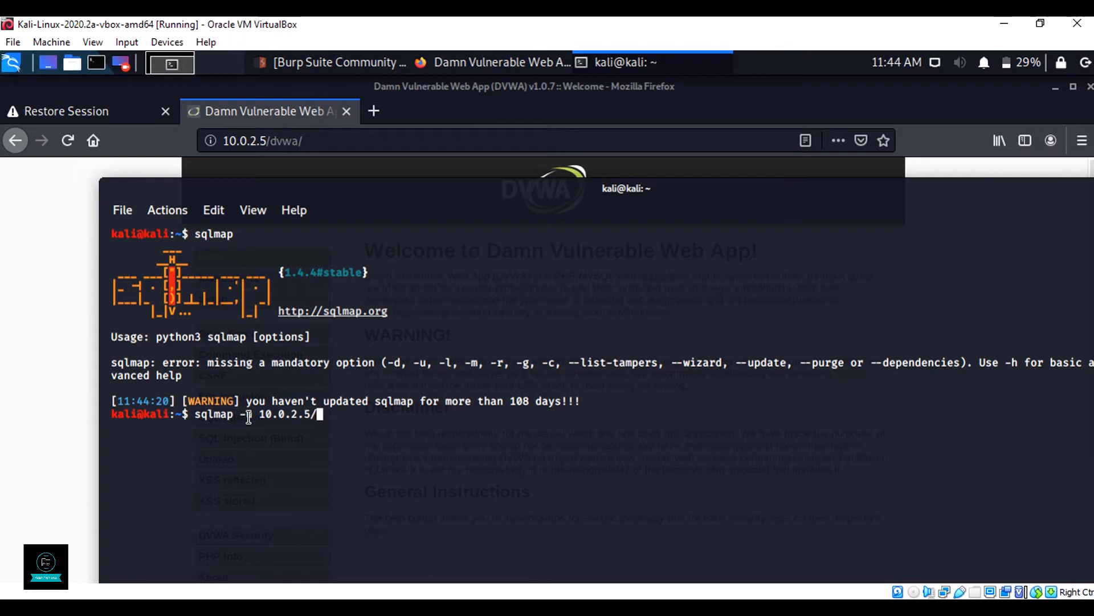
{"action": "type", "text": "dvwa/"}
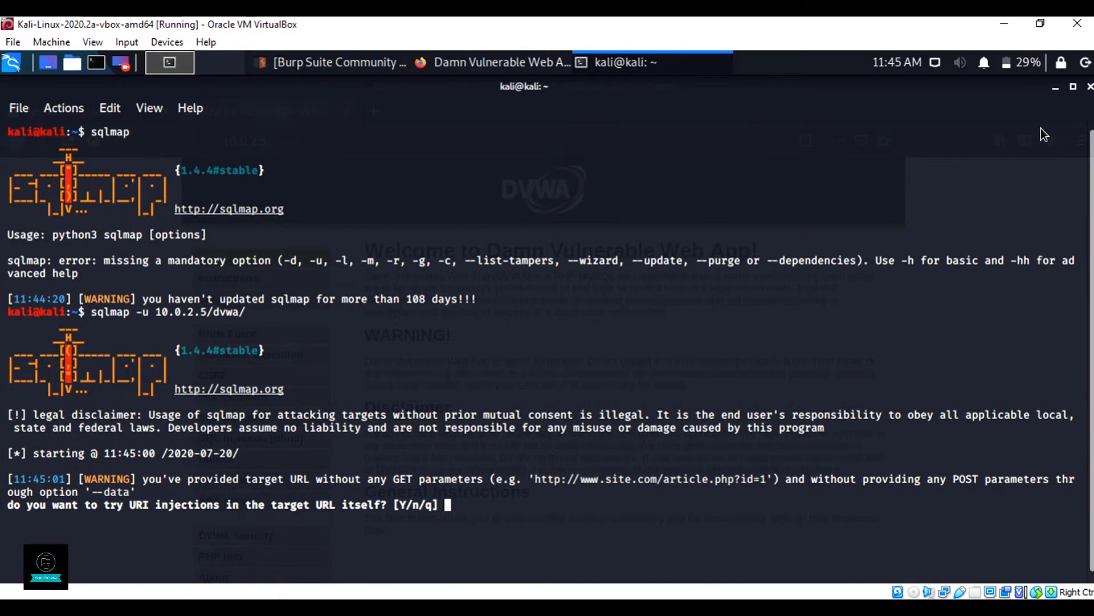
Answer Y to URI injection, redirect and cookie prompts and n to reducing UNION requests, finishing with no injectable parameter, then retype the command
{"action": "type", "text": "Y"}
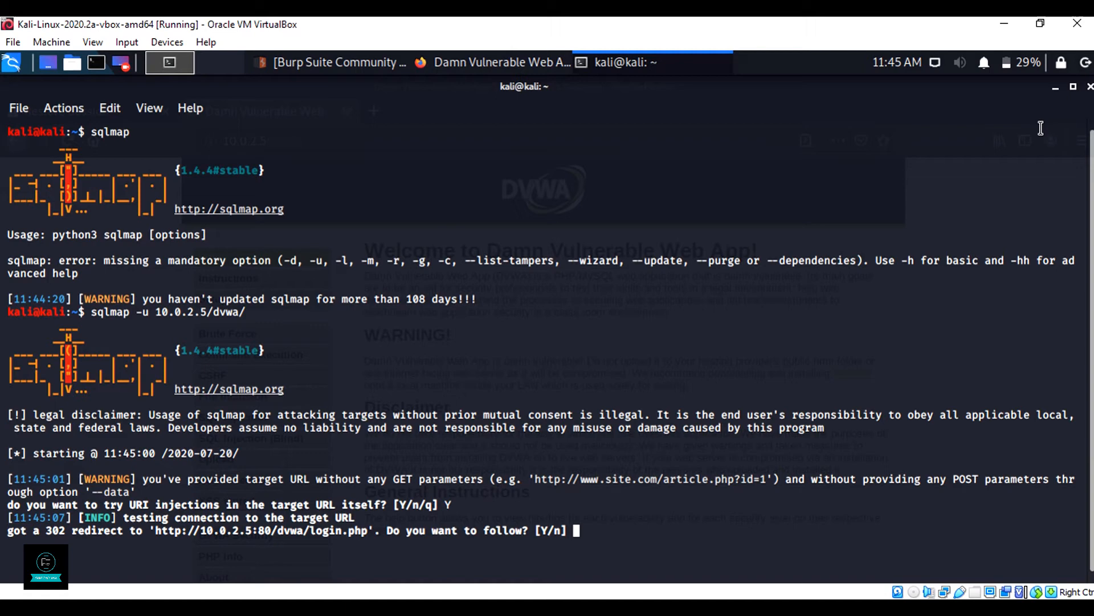
{"action": "type", "text": "Y"}
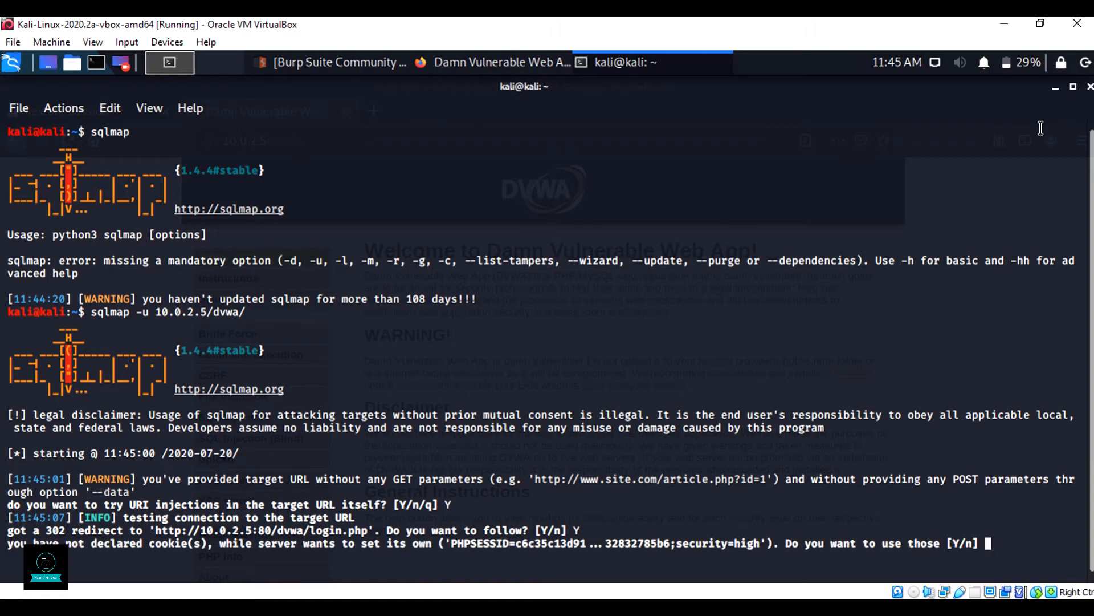
{"action": "type", "text": "Y"}
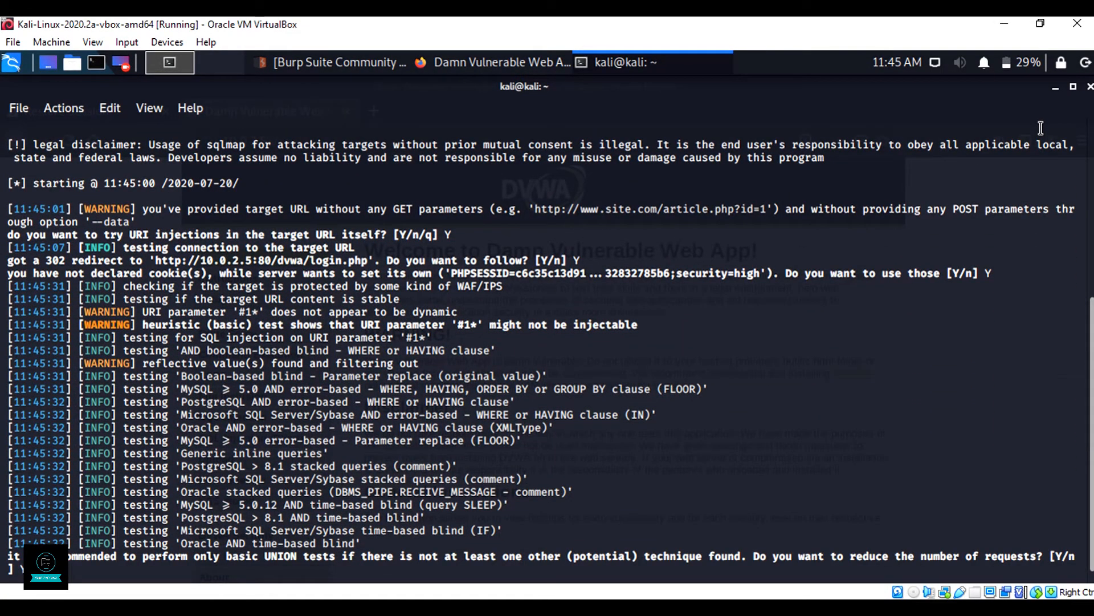
{"action": "type", "text": "n"}
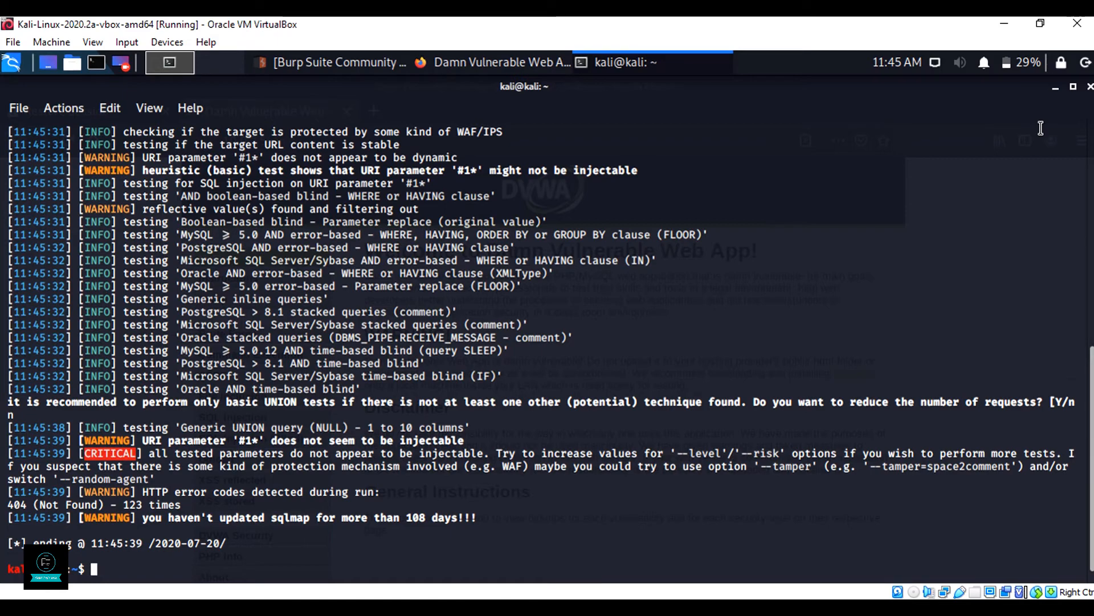
{"action": "type", "text": "sqlmap -u 10.0.2.5/dvwa/"}
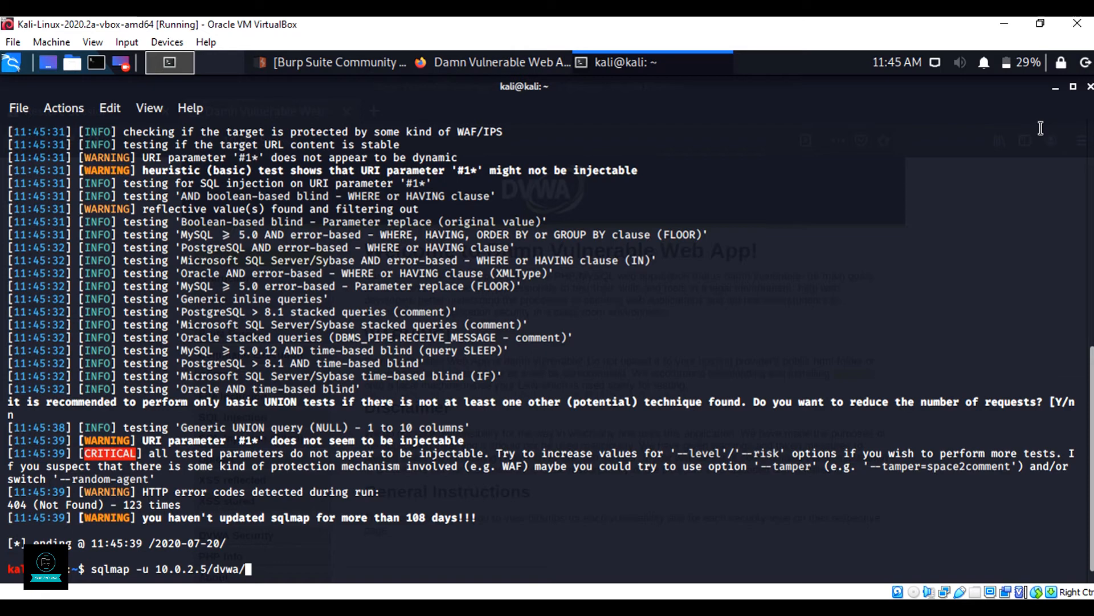
Run sqlmap -u 10.0.2.5/dvwa/ --crawl=2, reaching the sitemap check question
{"action": "type", "text": "--cr"}
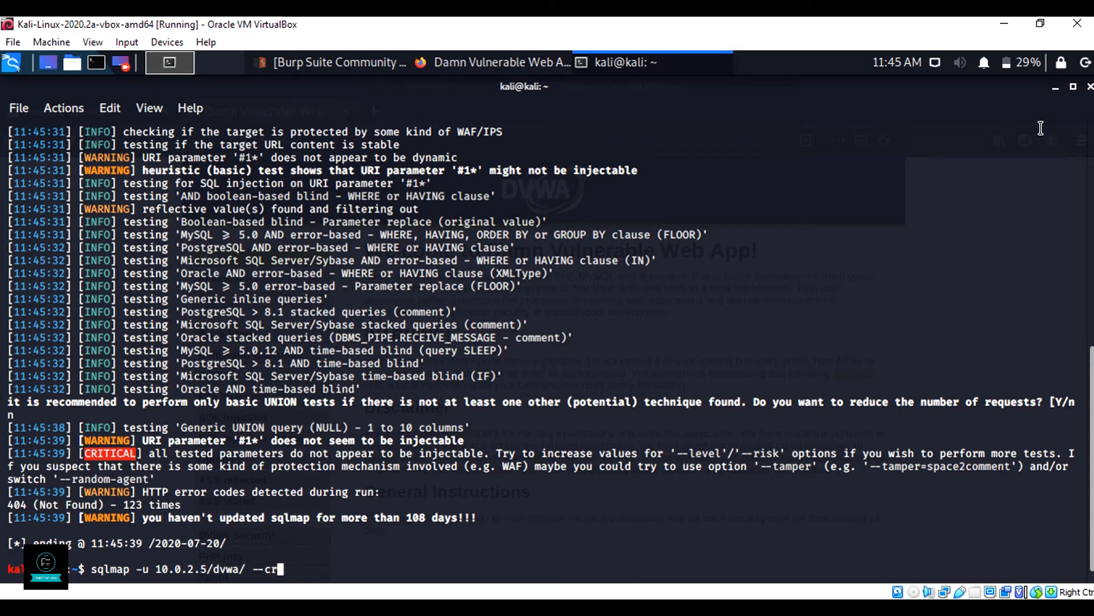
{"action": "type", "text": "awl=2"}
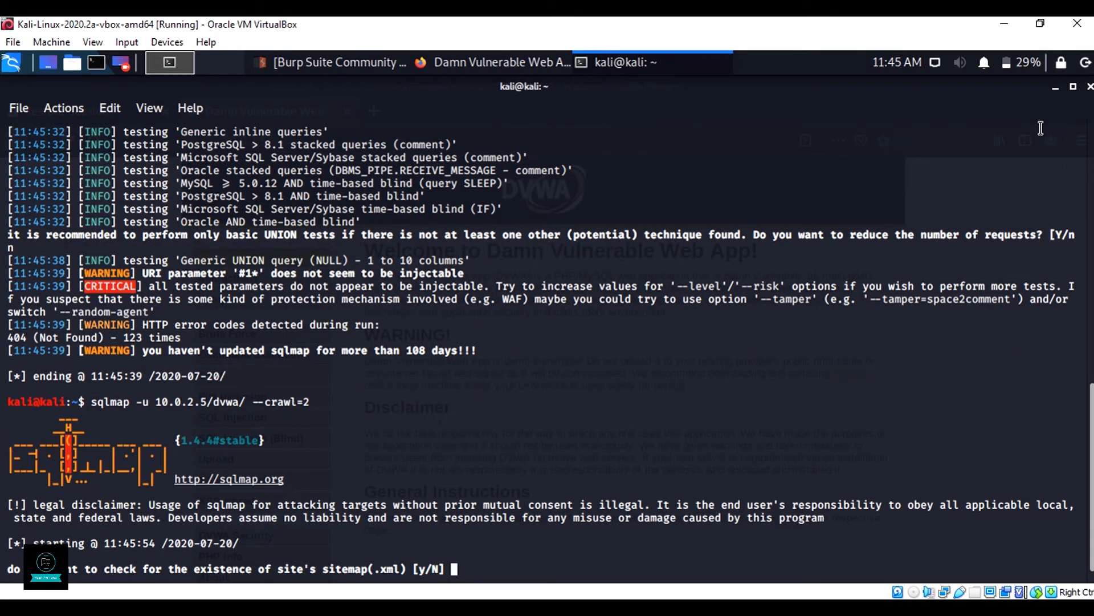
Answer y/Y to sitemap, redirect, threads, normalize, store and test-URL prompts; crawl finds 6 targets, first two skipped over anti-CSRF tokens
{"action": "type", "text": "y"}
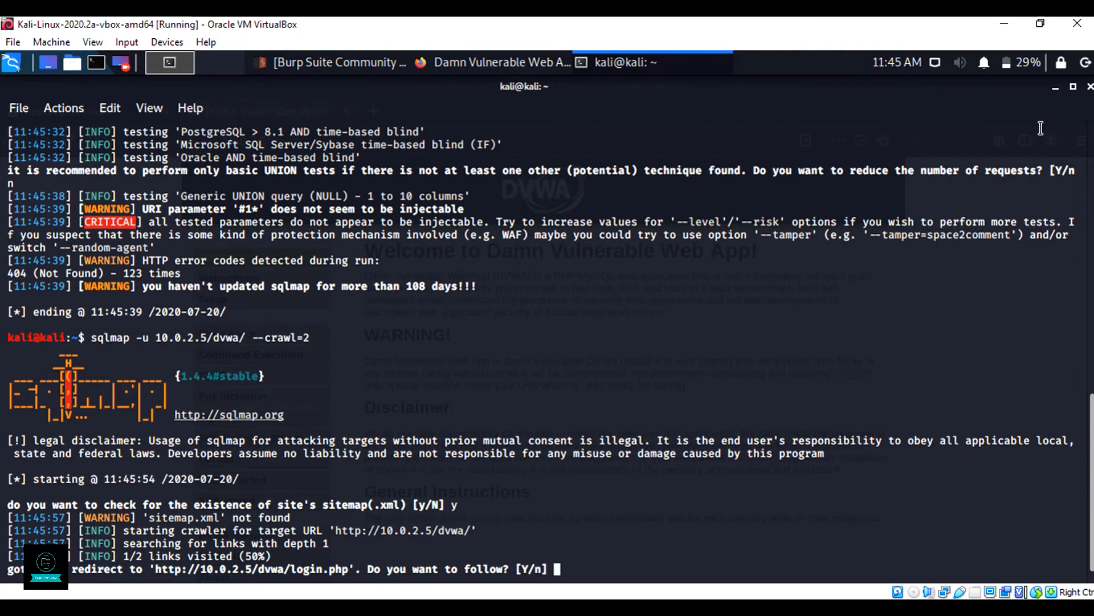
{"action": "type", "text": "Y"}
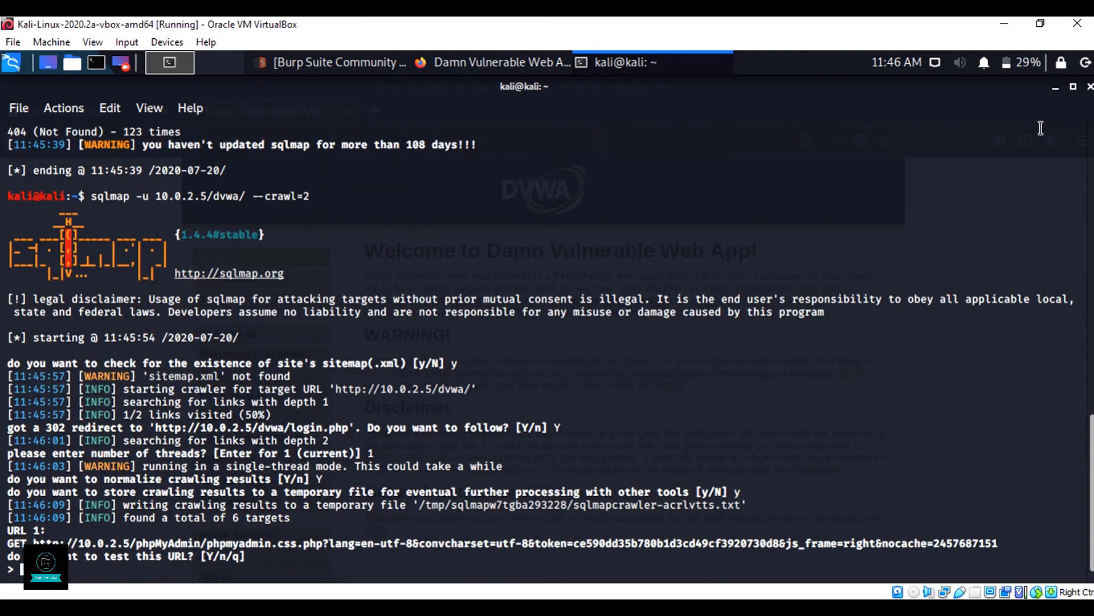
{"action": "type", "text": "Y"}
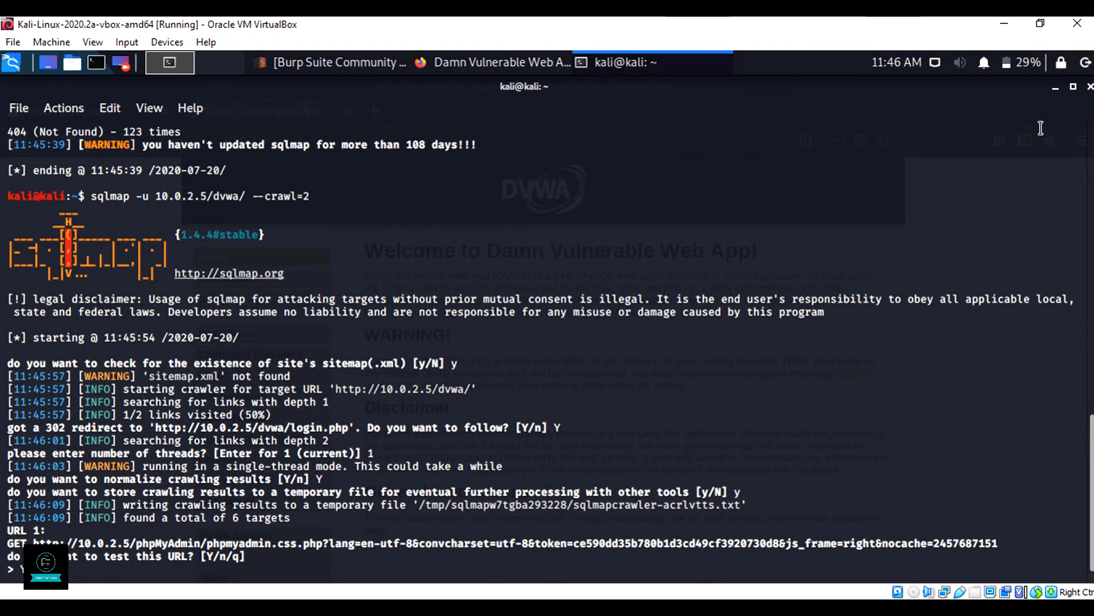
{"action": "type", "text": "Y"}
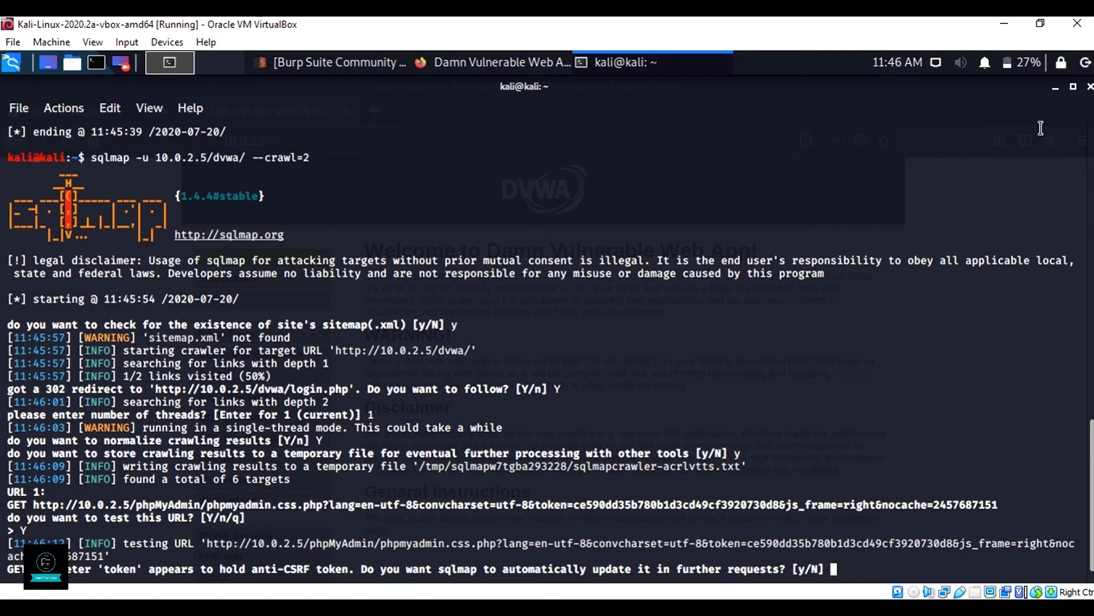
{"action": "type", "text": "y"}
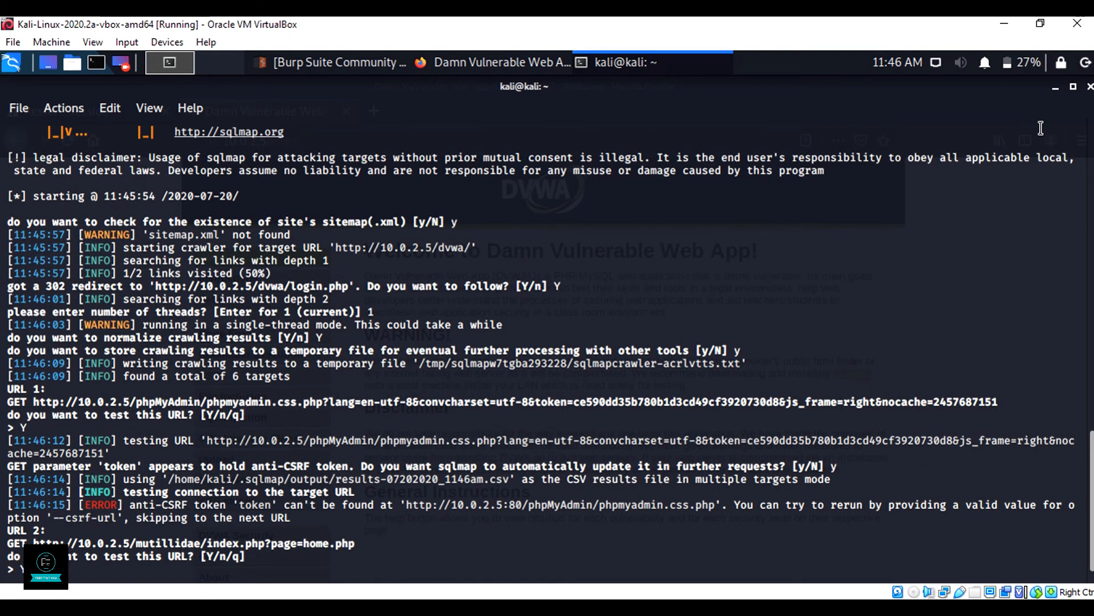
{"action": "type", "text": "Y"}
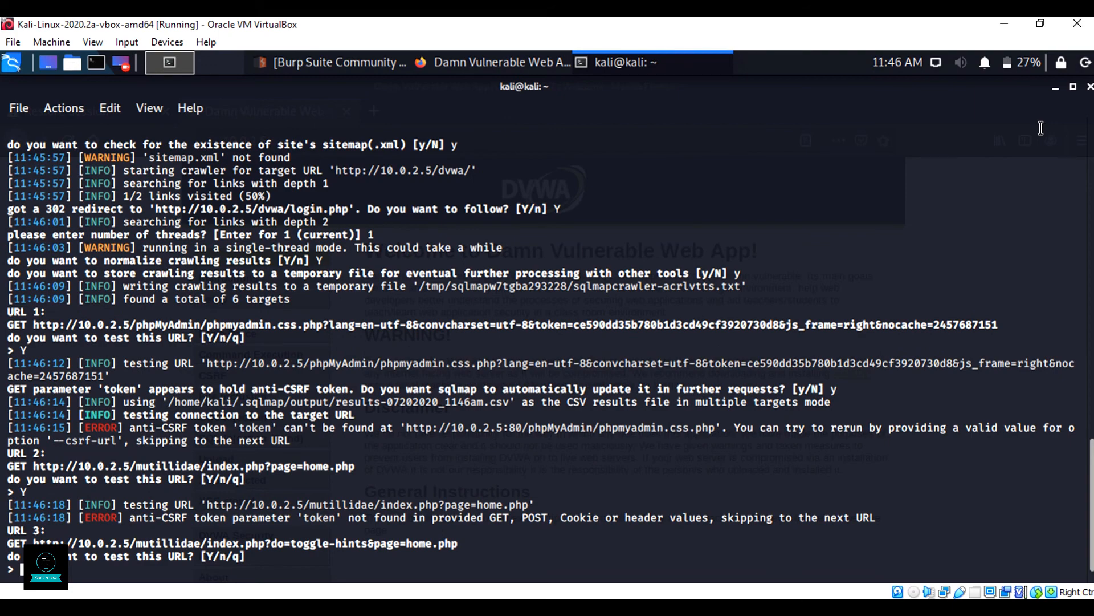